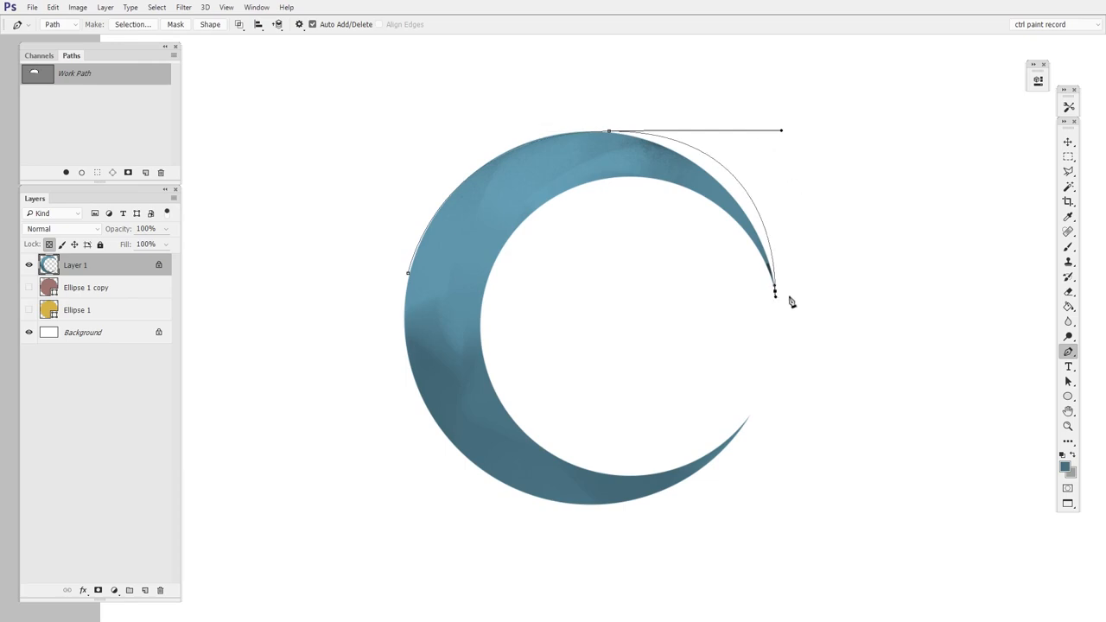
mouse_move(781, 328)
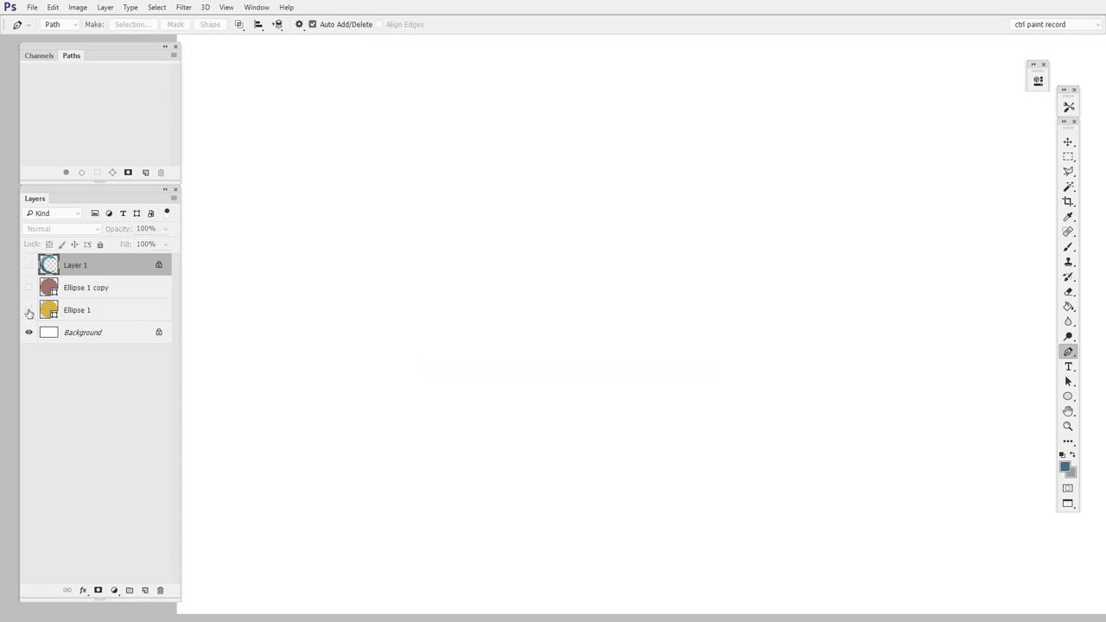
Show the yellow circle and the overlapping red circle again in the Layers panel
left_click(29, 311)
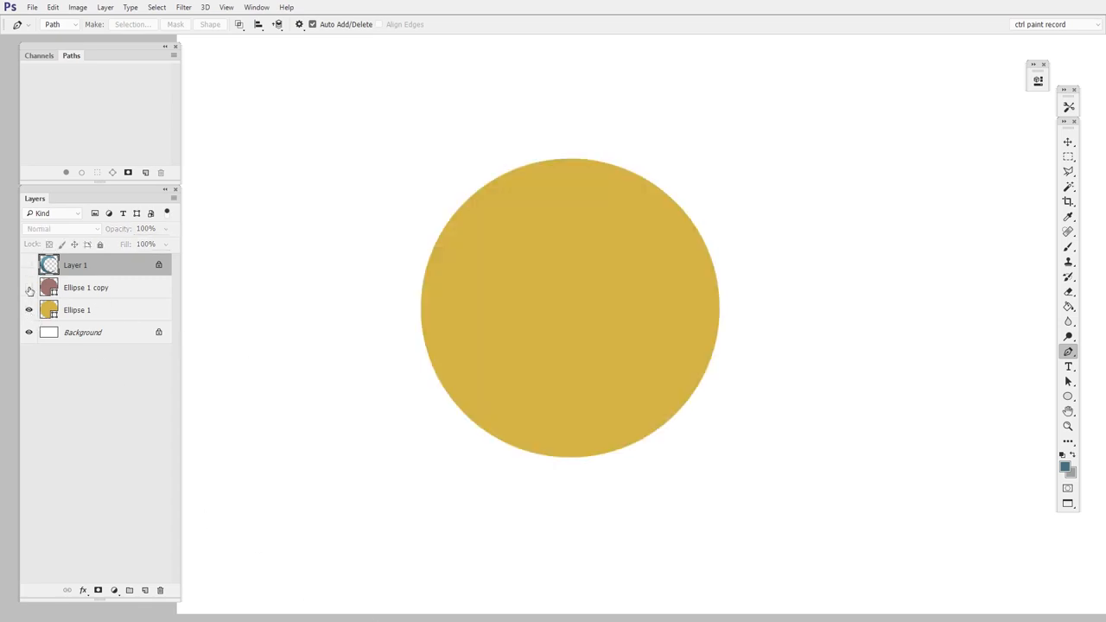
left_click(31, 287)
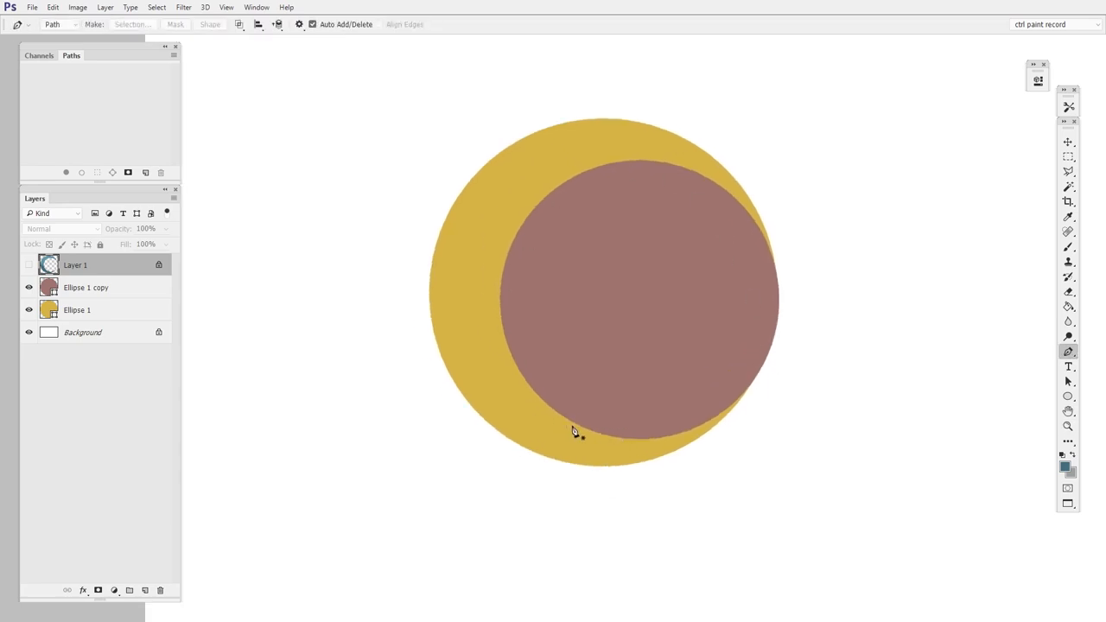
mouse_move(609, 207)
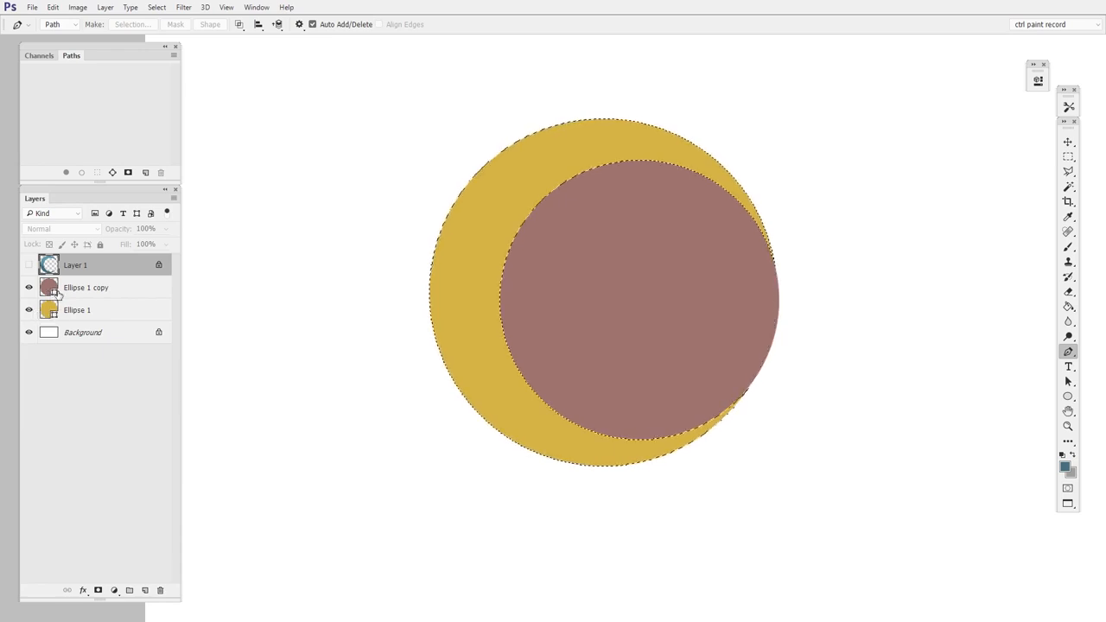
mouse_move(48, 311)
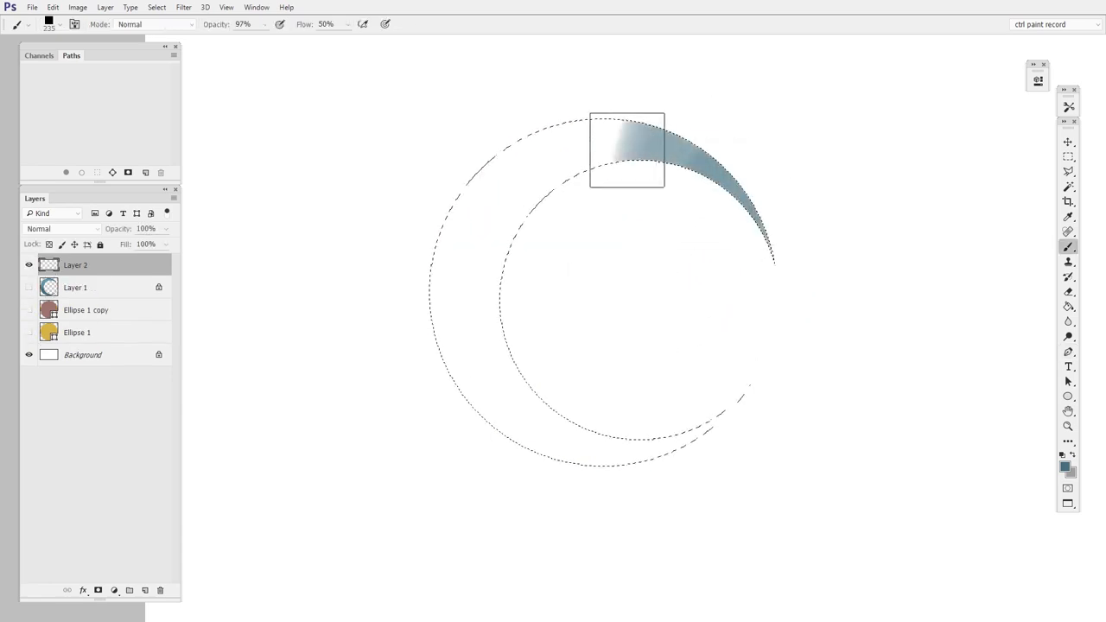
Paint soft blue shading across the crescent selection, then hide the painted layer
left_click_drag(626, 148, 692, 441)
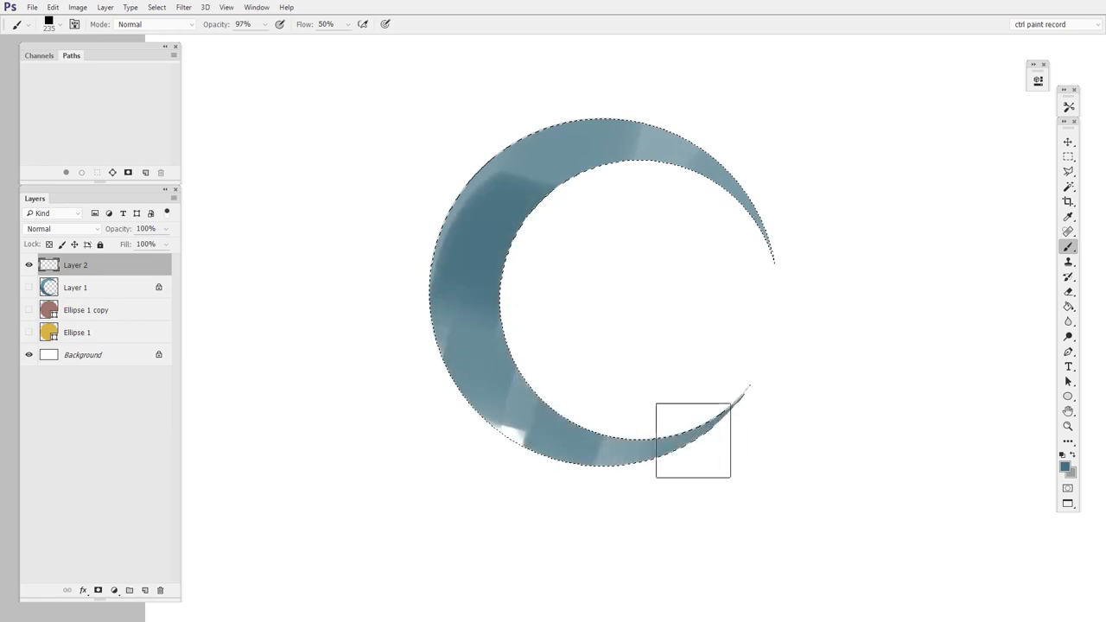
left_click_drag(691, 441, 484, 224)
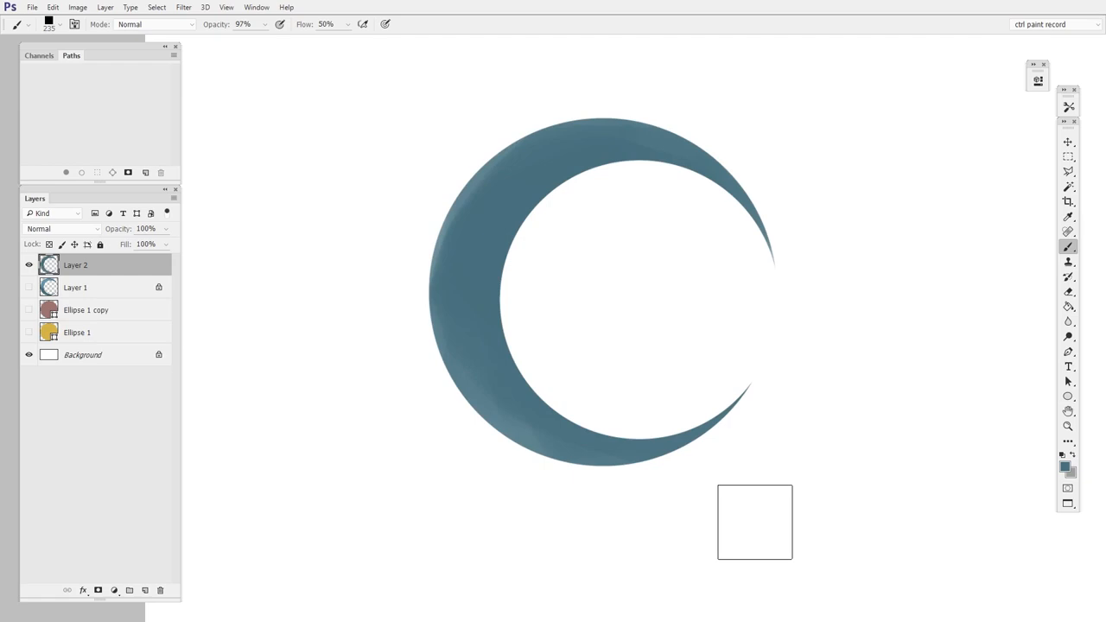
left_click(33, 309)
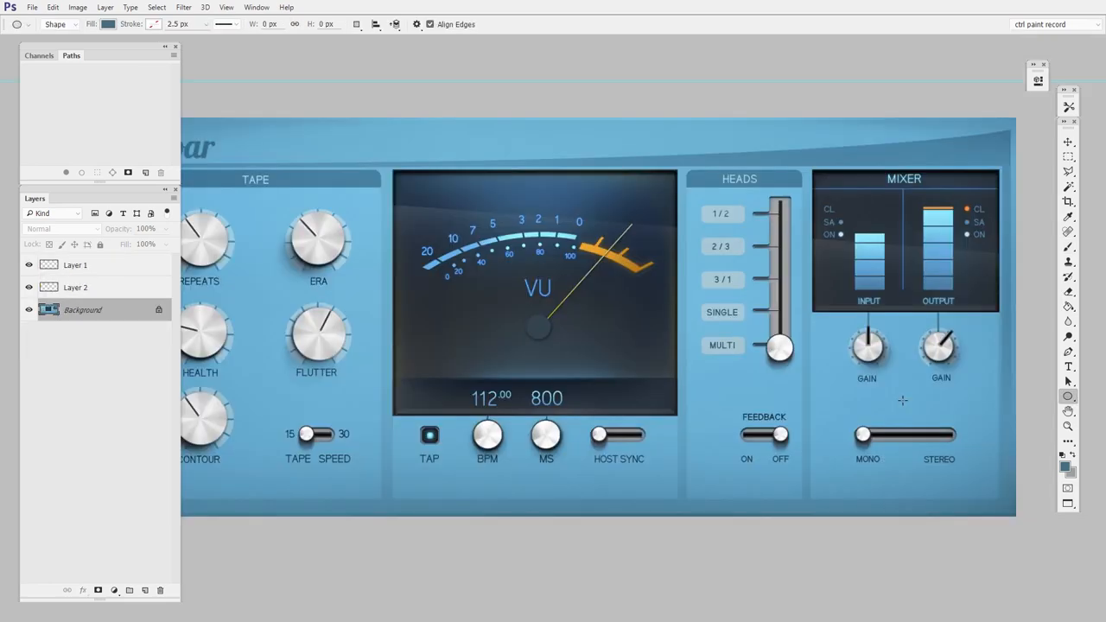
mouse_move(613, 352)
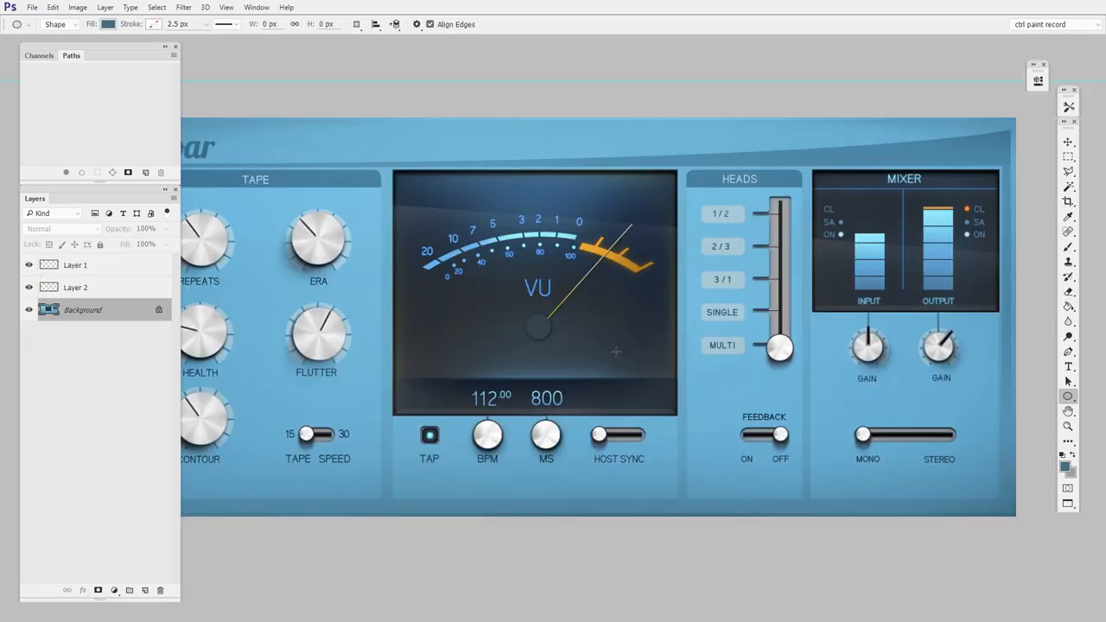
mouse_move(774, 349)
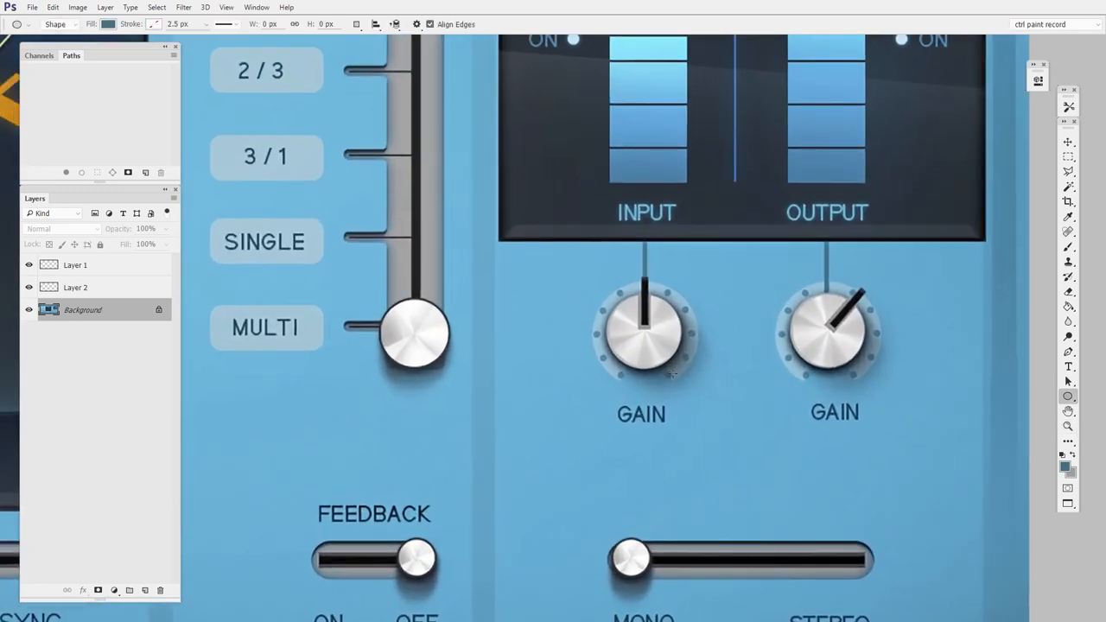
mouse_move(674, 387)
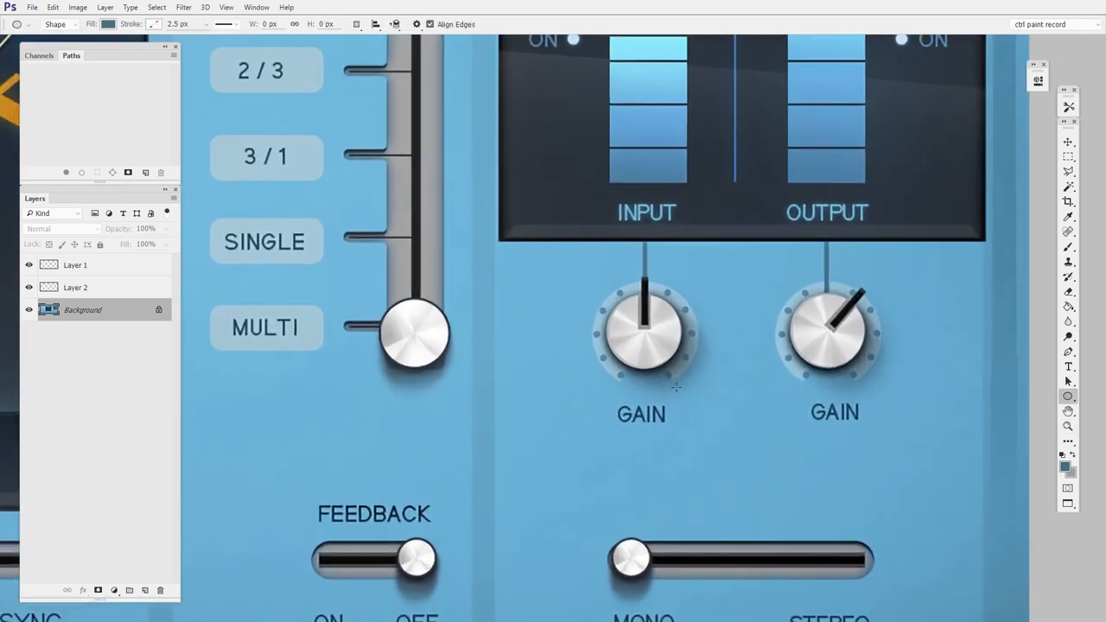
mouse_move(636, 404)
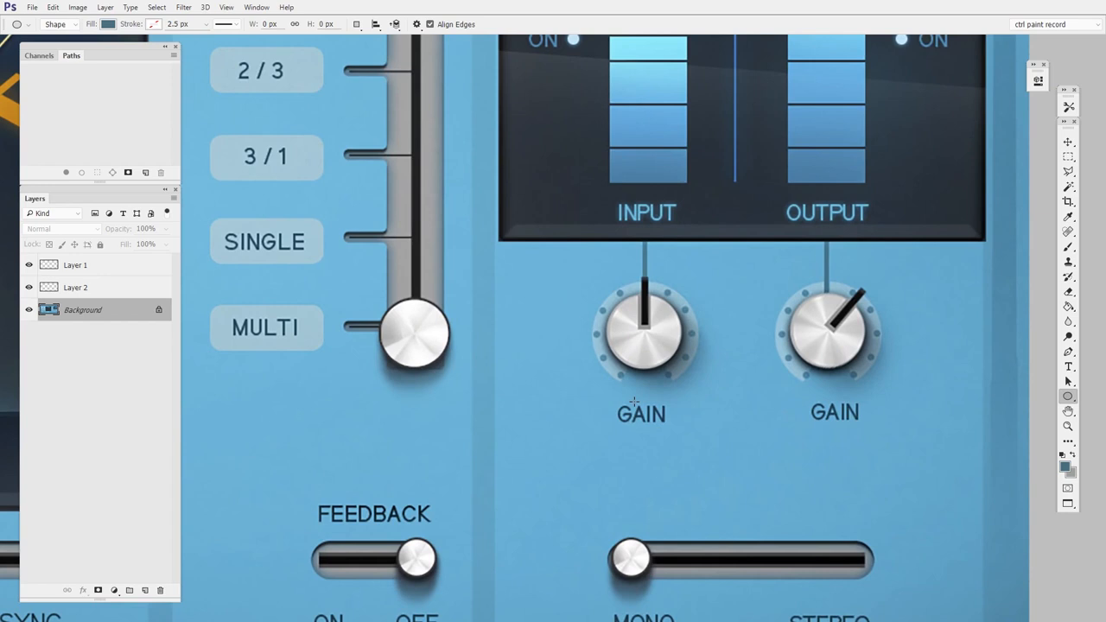
Target the top layer above the plugin UI background for the new group
left_click(76, 264)
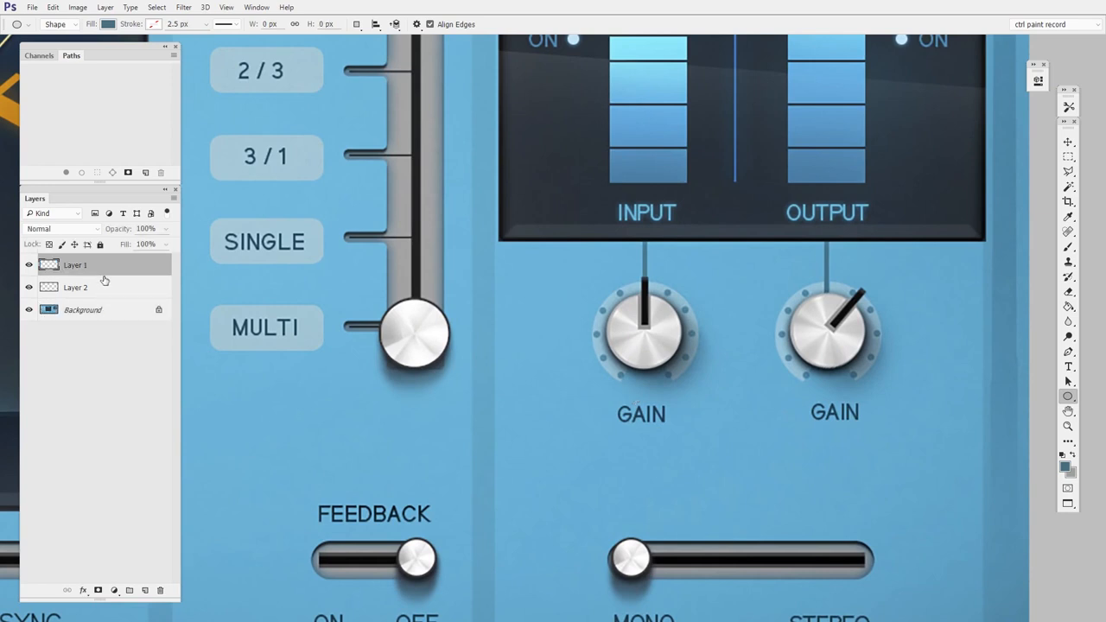
Create a new layer group and lower its opacity to about 48%
left_click(131, 589)
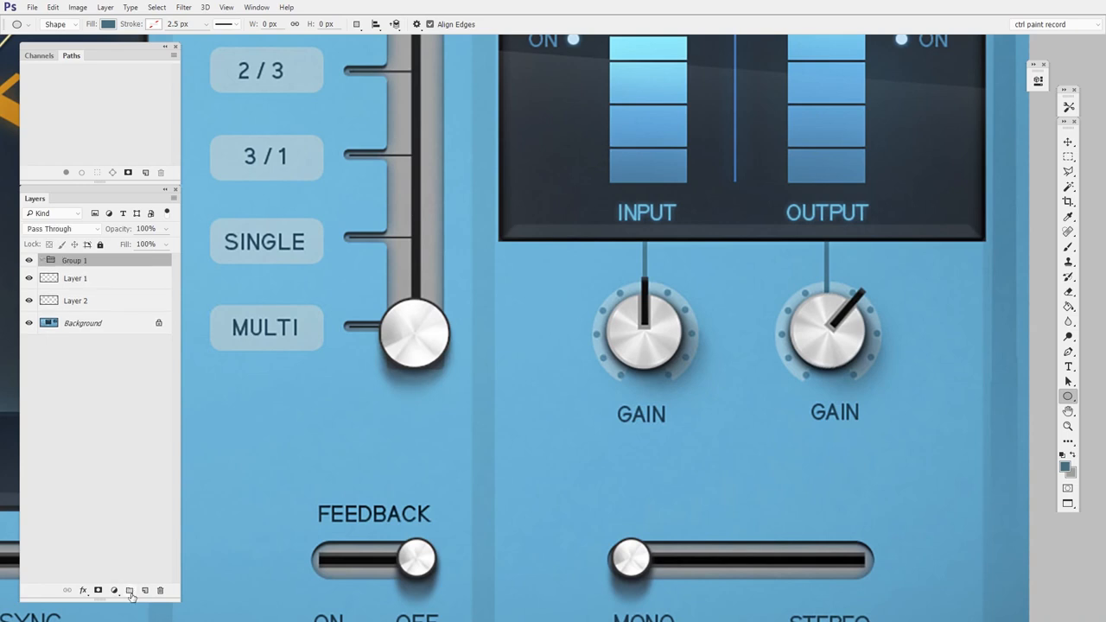
left_click(166, 244)
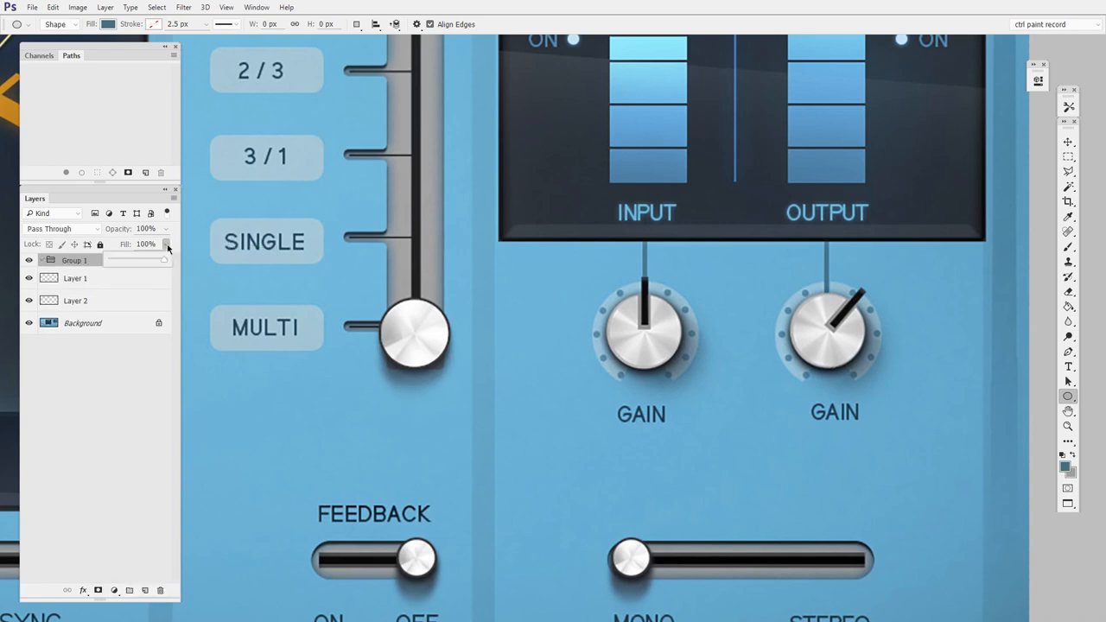
left_click_drag(159, 244, 134, 244)
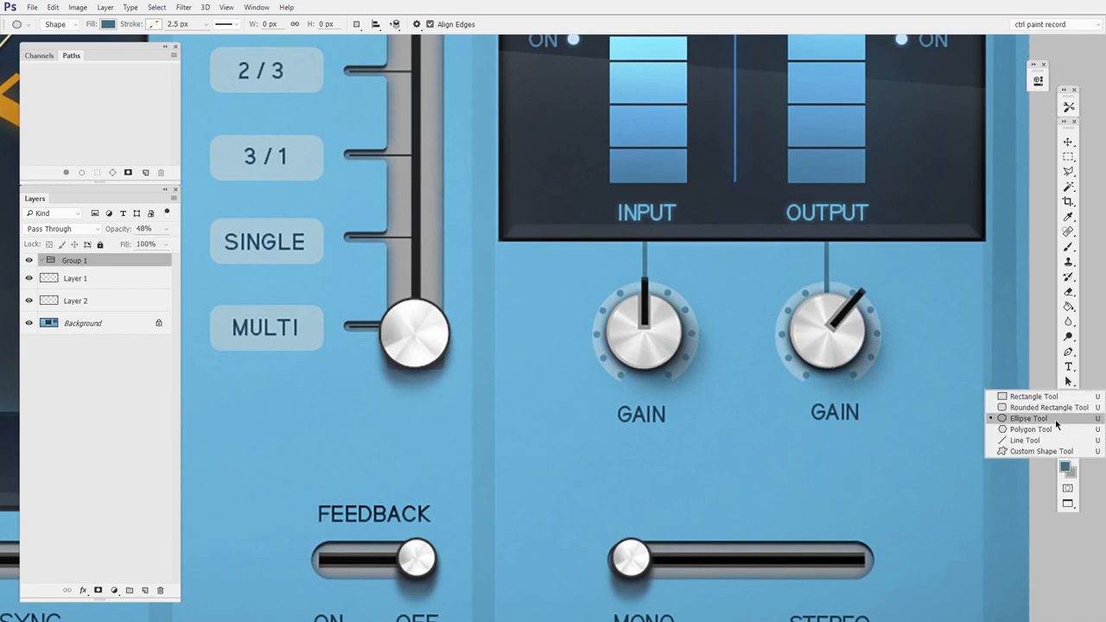
Draw an ellipse over the INPUT gain knob with the Ellipse Tool
left_click(1026, 420)
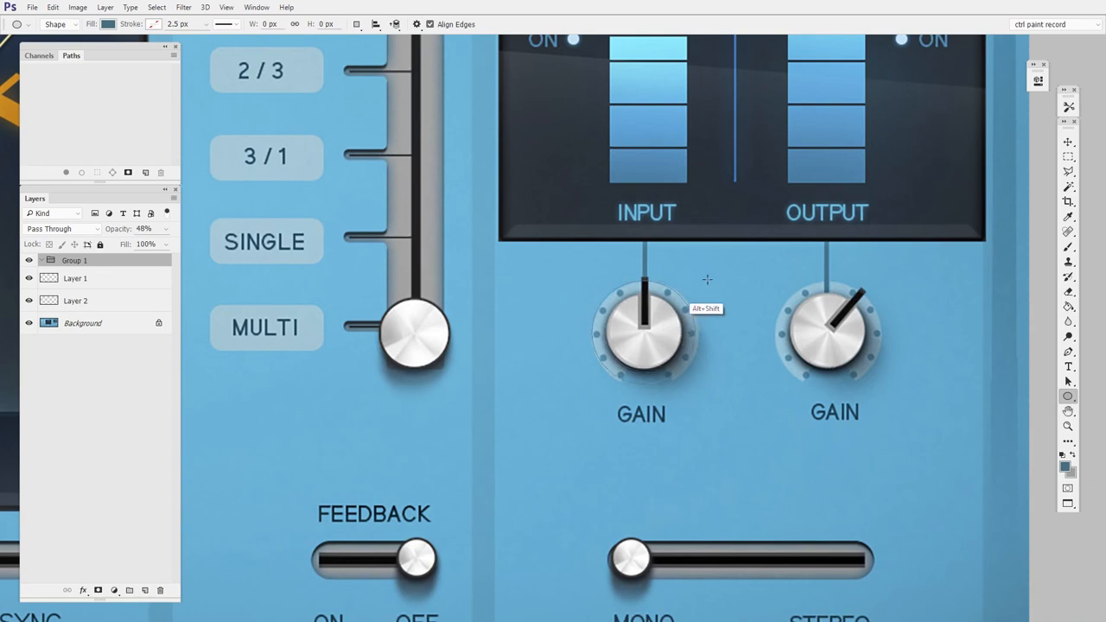
left_click_drag(587, 277, 700, 389)
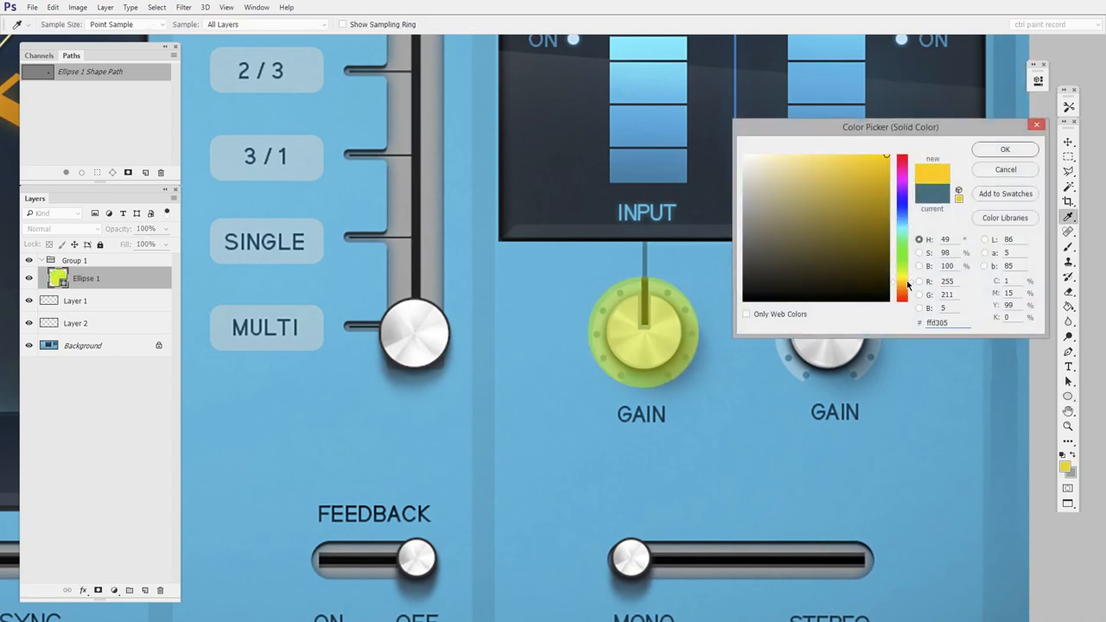
Set the knob-ring circle's fill colour to yellow
left_click(1011, 149)
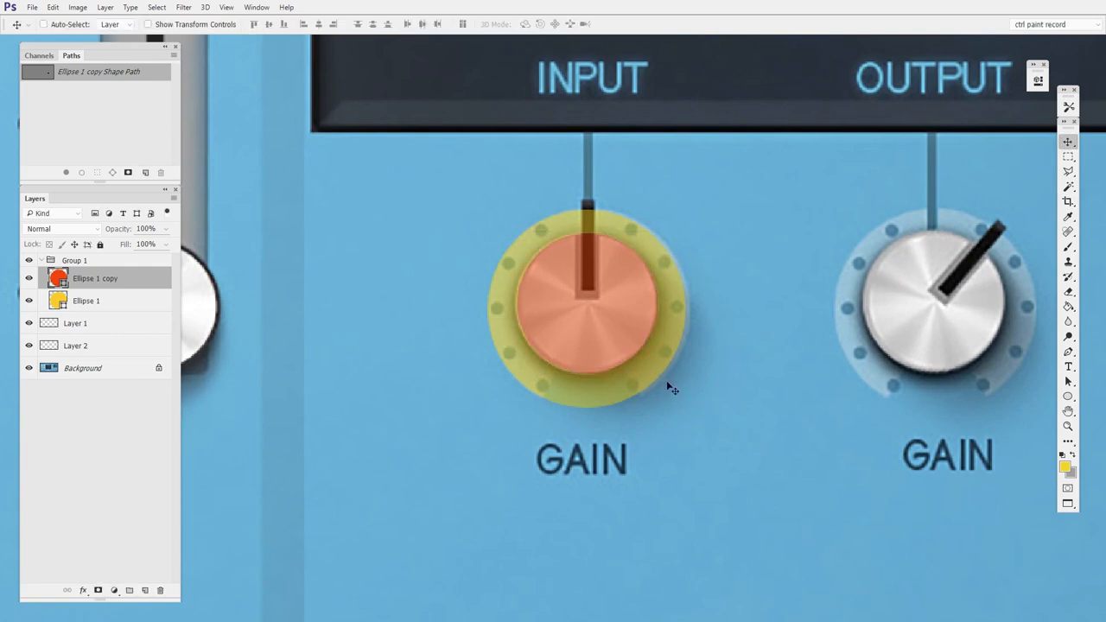
mouse_move(666, 404)
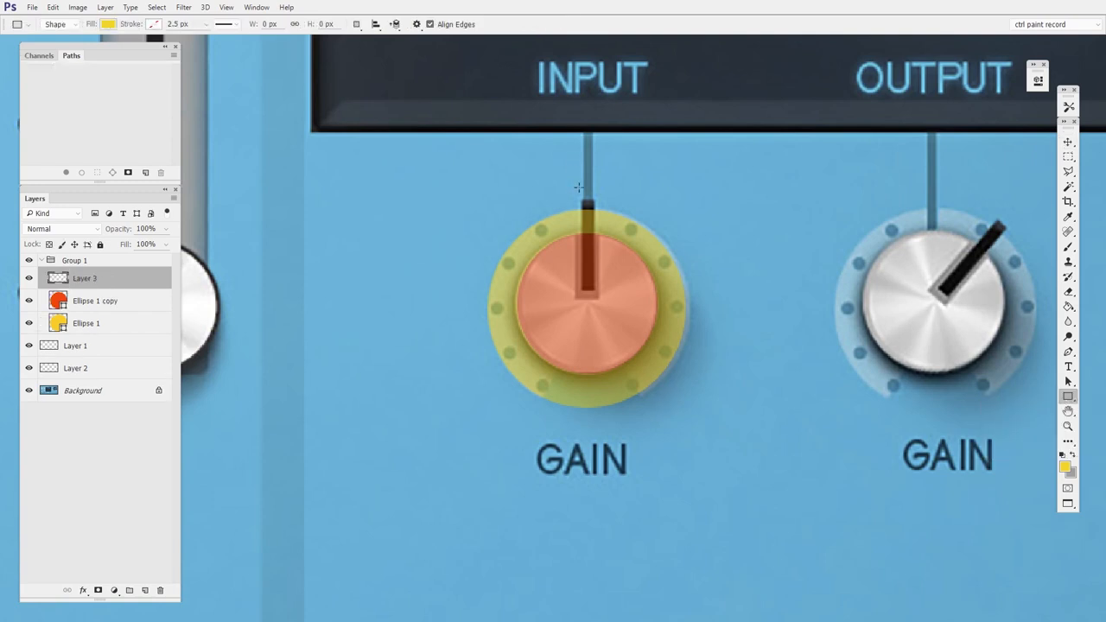
Draw a rectangle below the red knob circle to cover the ring's bottom gap
left_click_drag(579, 199, 596, 294)
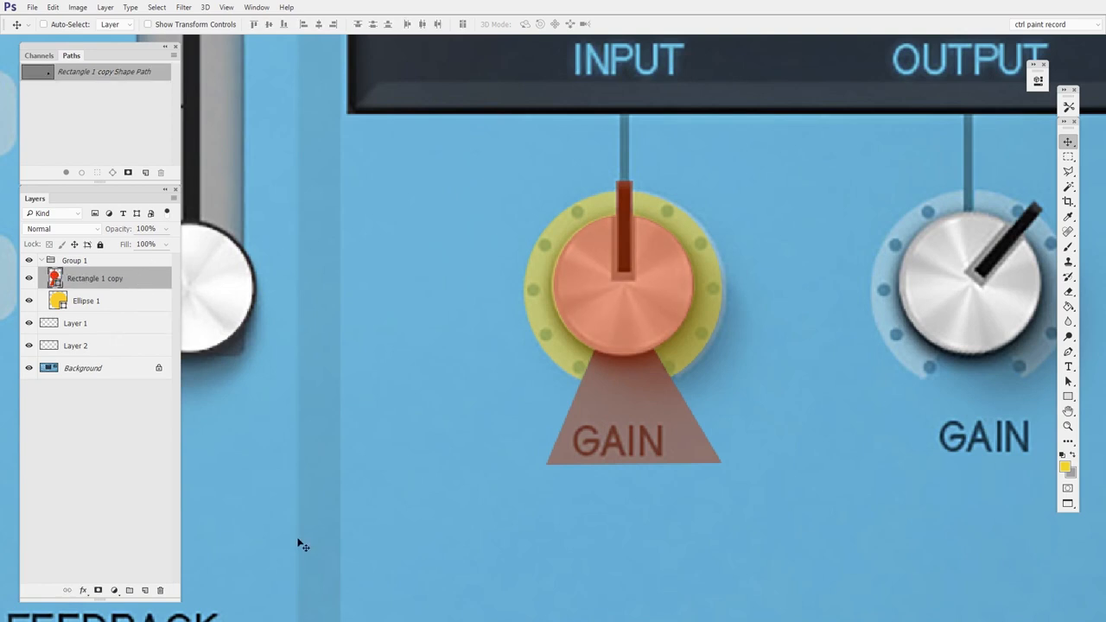
mouse_move(314, 536)
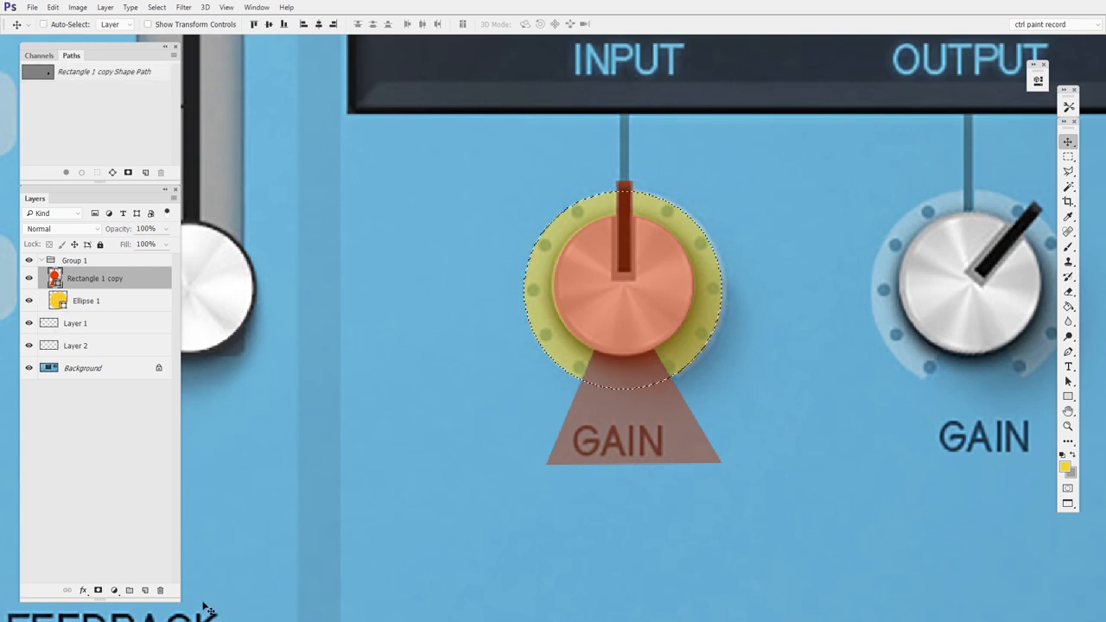
mouse_move(55, 278)
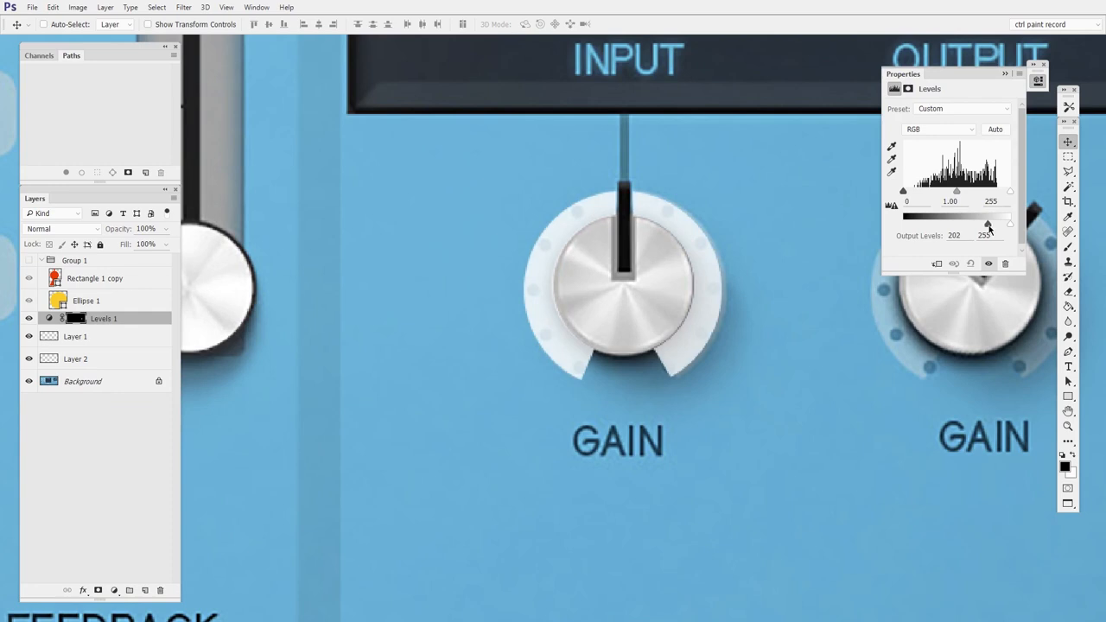
Drag the Levels Output slider to darken the INPUT knob's dotted ring
left_click_drag(1009, 221, 881, 221)
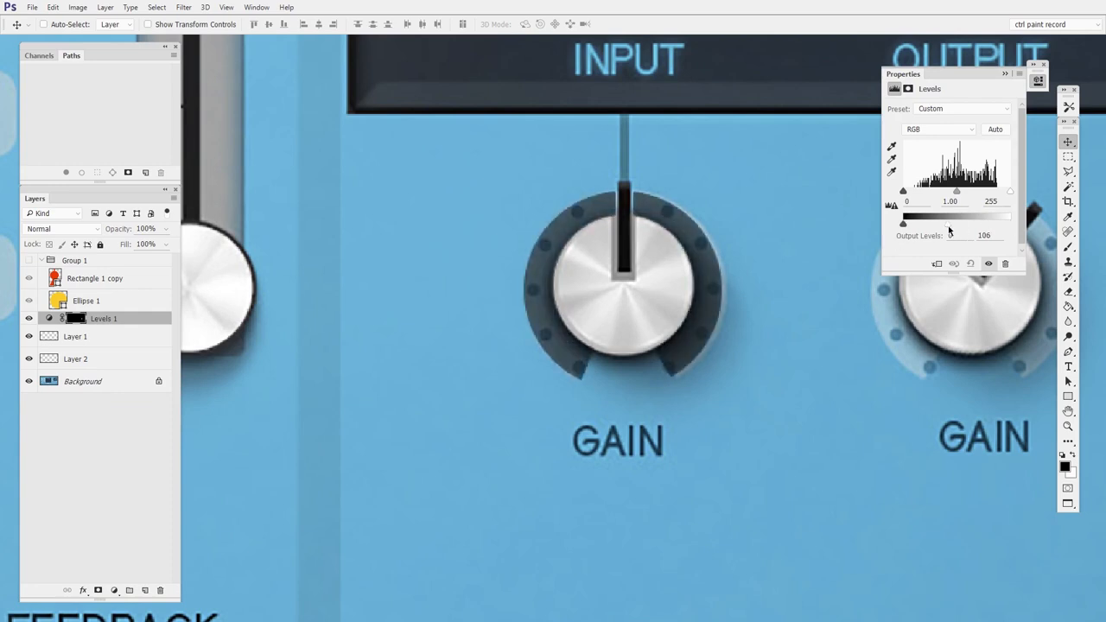
left_click_drag(950, 223, 978, 223)
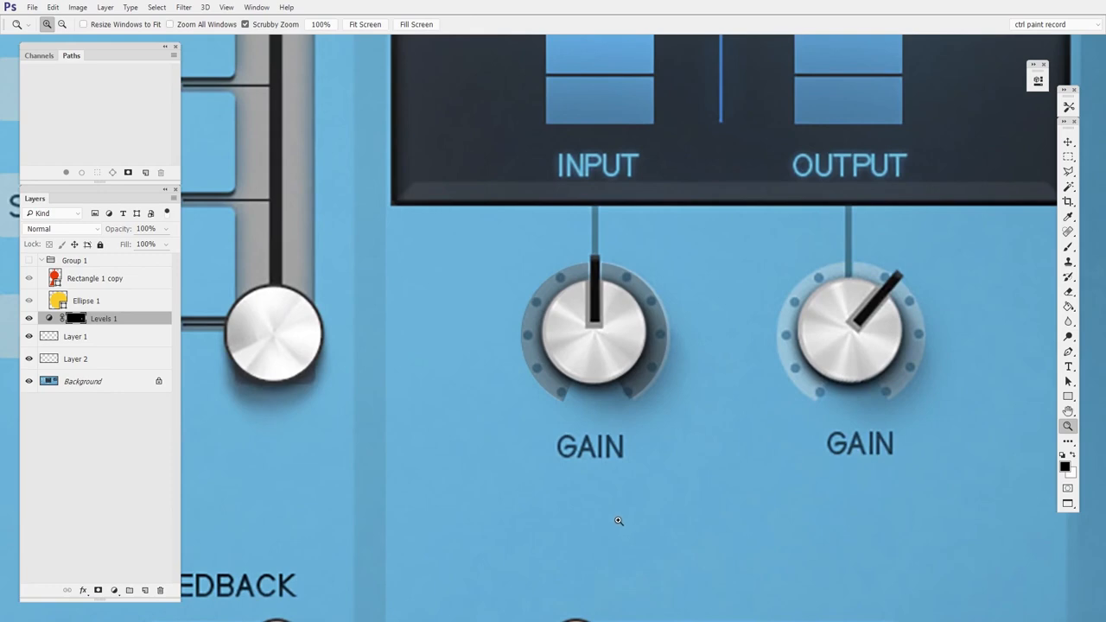
mouse_move(693, 446)
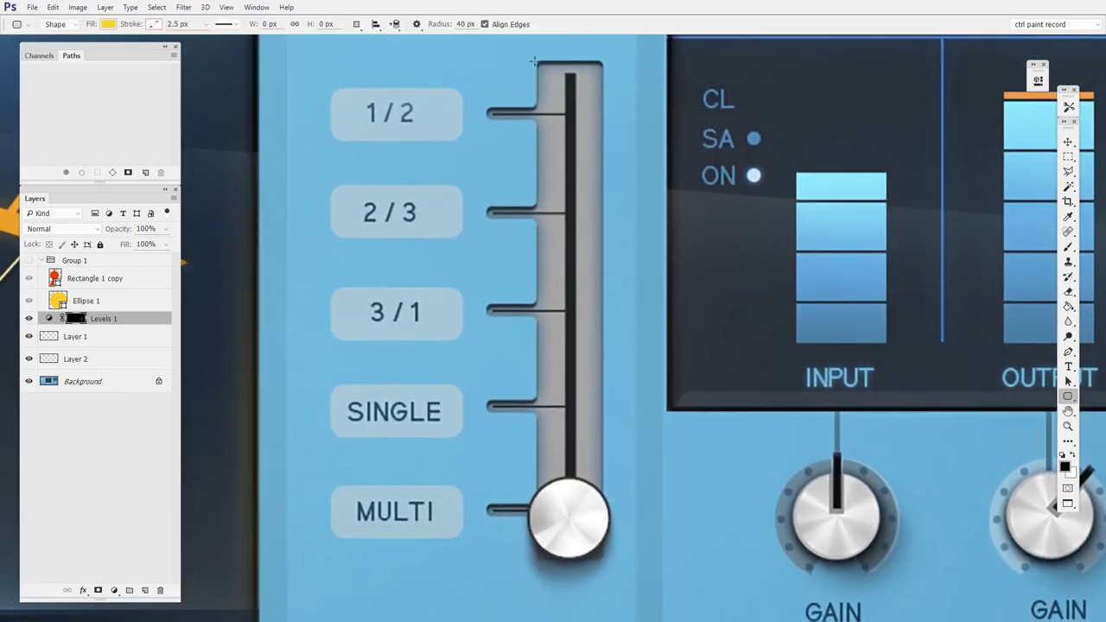
Draw a yellow rounded rectangle over the HEADS slider track and hide the guide shapes
left_click_drag(537, 63, 601, 561)
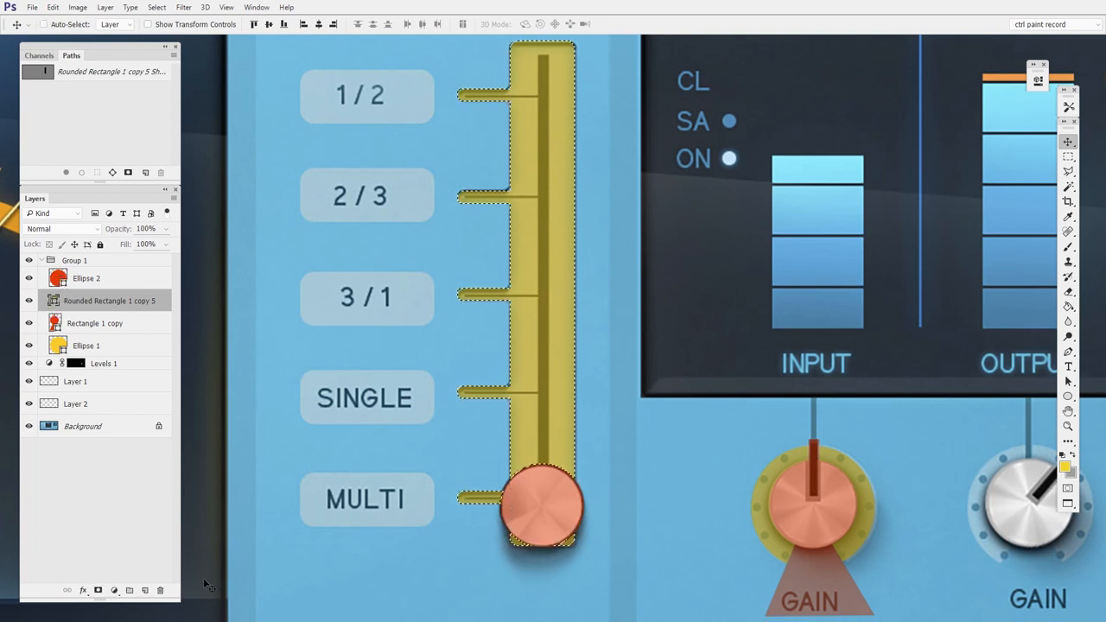
left_click(41, 259)
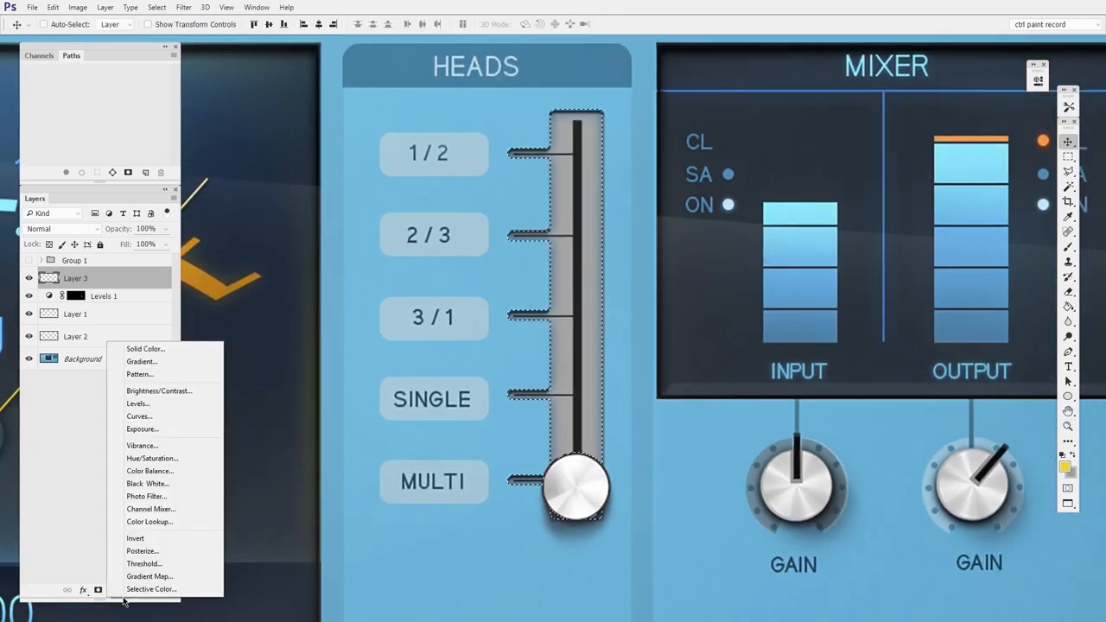
mouse_move(142, 428)
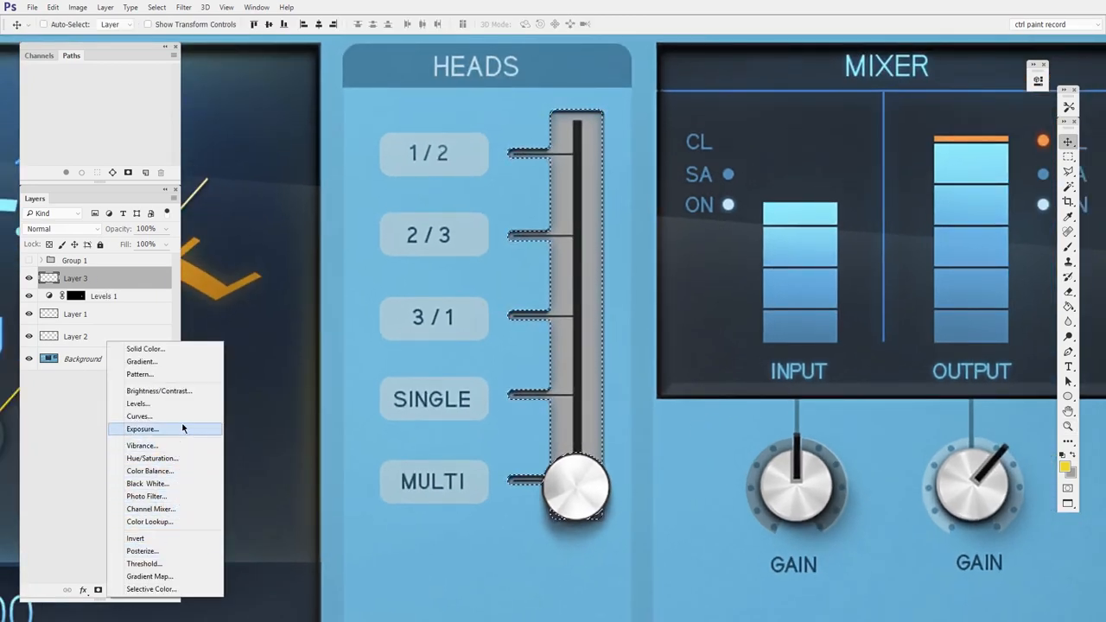
Add a Hue/Saturation adjustment layer masked to the slider track selection
left_click(152, 458)
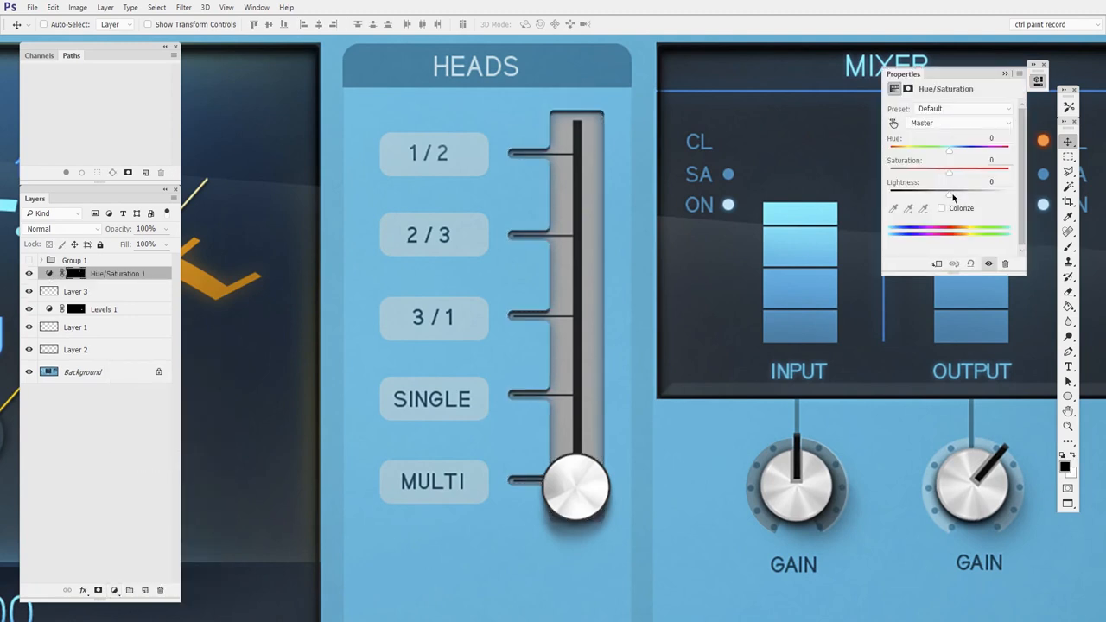